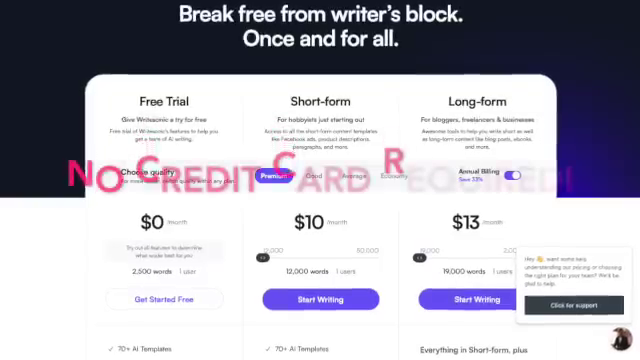
Scroll the generated article ideas to find 'How To Start A Blog In 7 Easy Steps'.
scroll("down", 3)
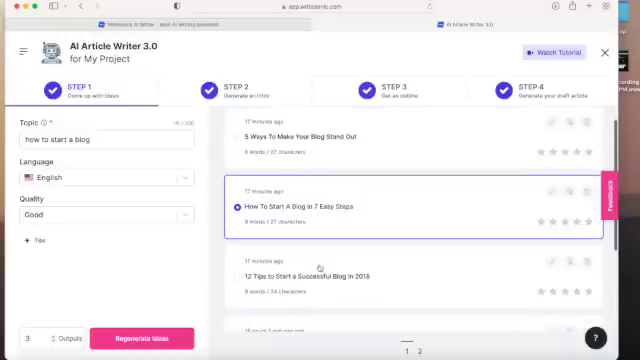
mouse_move(156, 263)
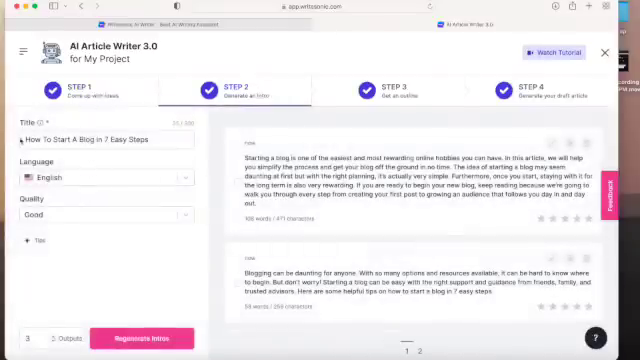
Confirm the title 'How To Start A Blog In 7 Easy Steps' and regenerate three intros.
left_click(95, 139)
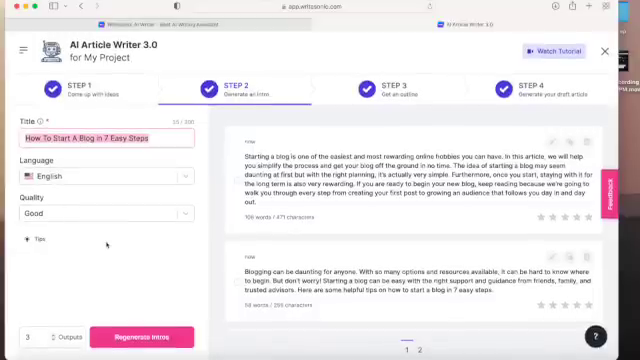
left_click(35, 337)
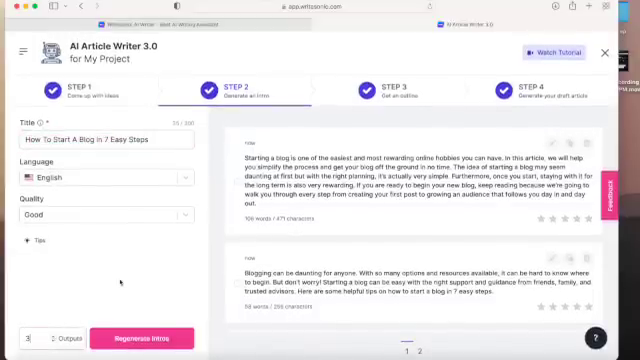
left_click(401, 91)
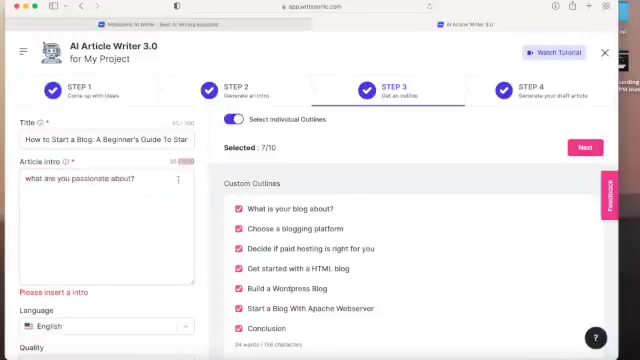
Review the seven checked outline sections and generate the draft article from them.
scroll("down", 3)
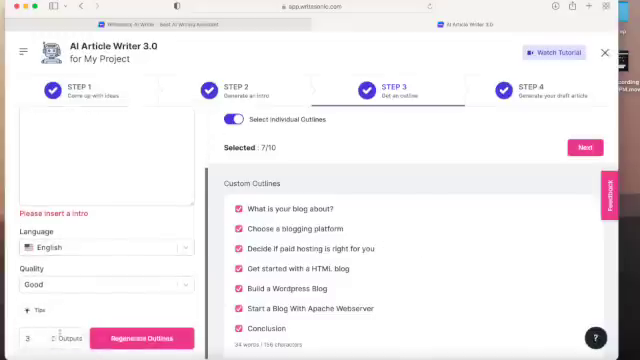
scroll("down", 3)
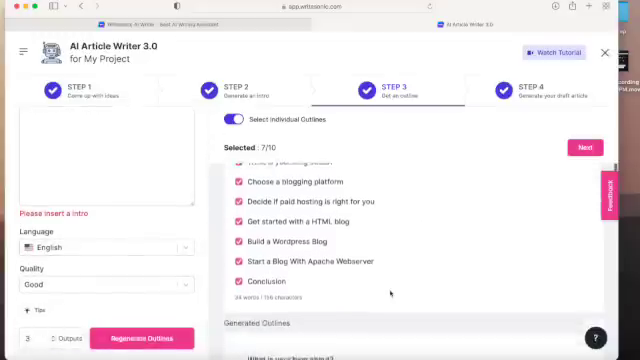
left_click(584, 147)
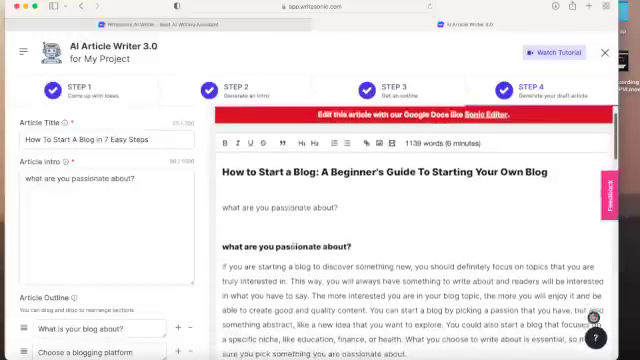
Scroll through the draft to review headings like 'Choose a blogging platform'.
scroll("down", 3)
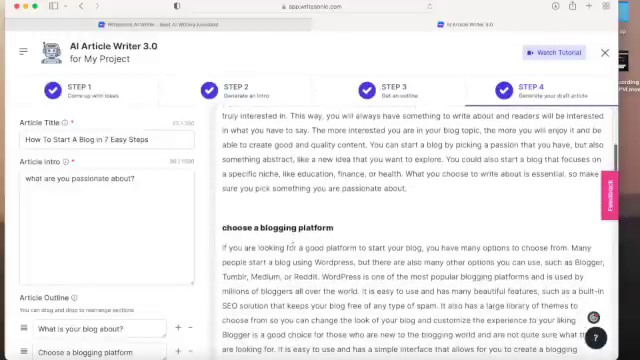
scroll("down", 3)
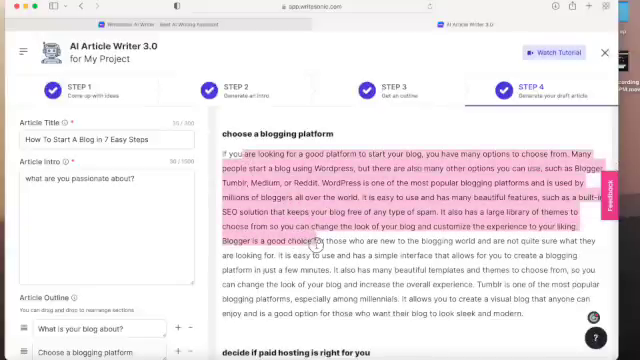
scroll("down", 3)
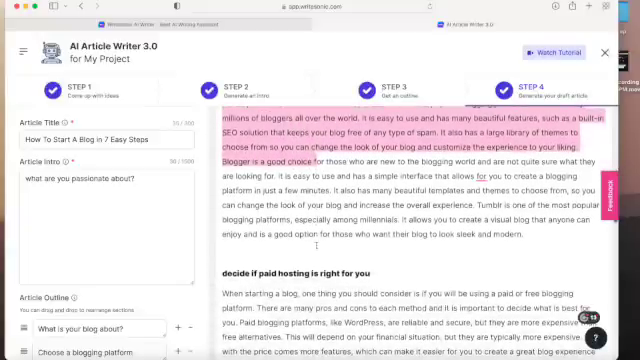
scroll("down", 3)
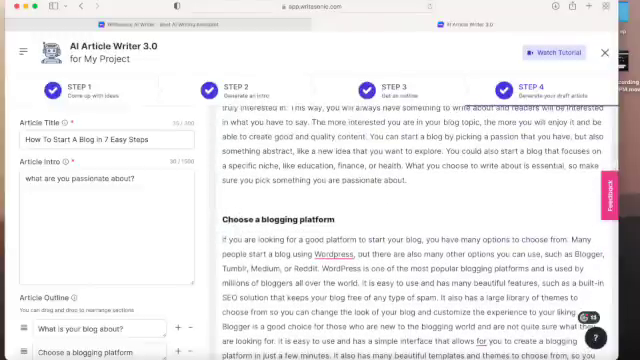
scroll("down", 3)
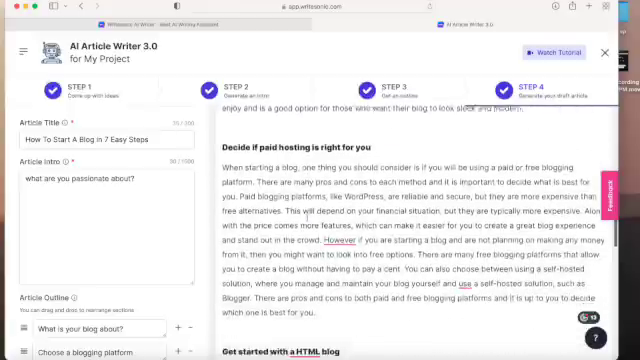
scroll("down", 3)
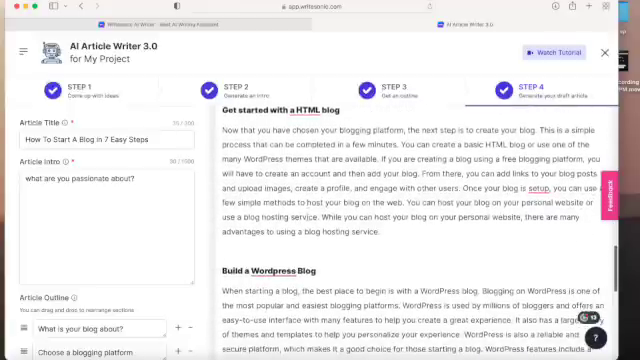
scroll("down", 3)
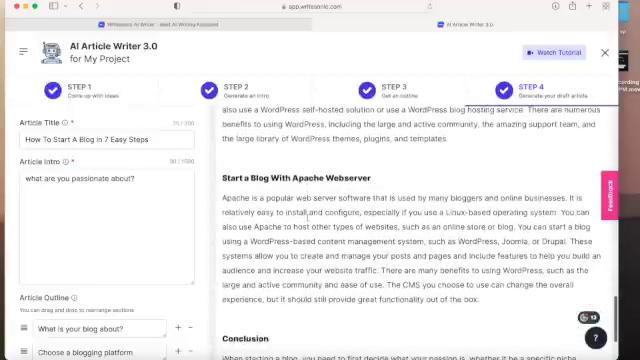
scroll("down", 3)
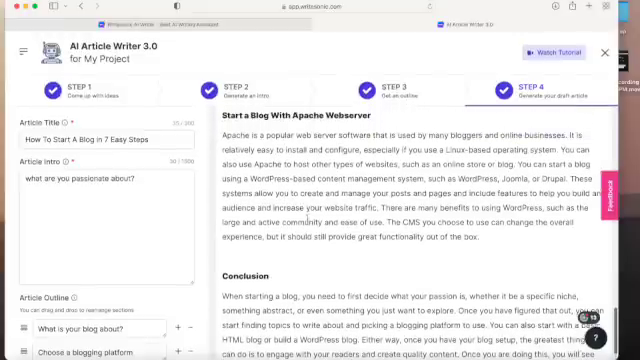
scroll("down", 3)
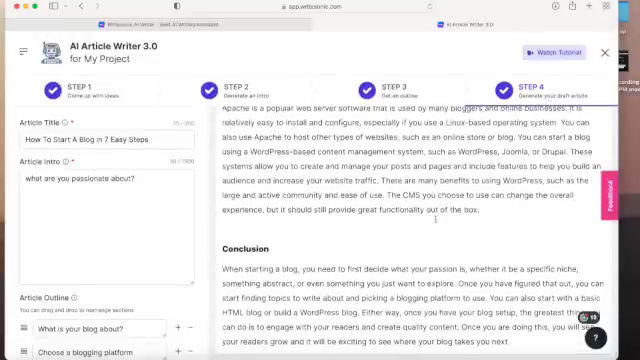